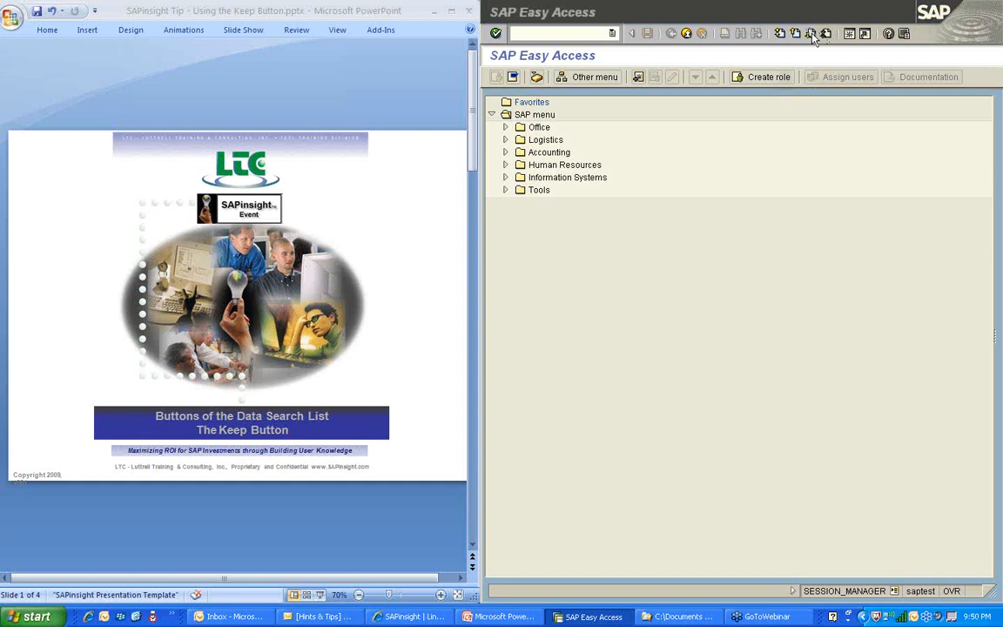
pyautogui.moveTo(797, 45)
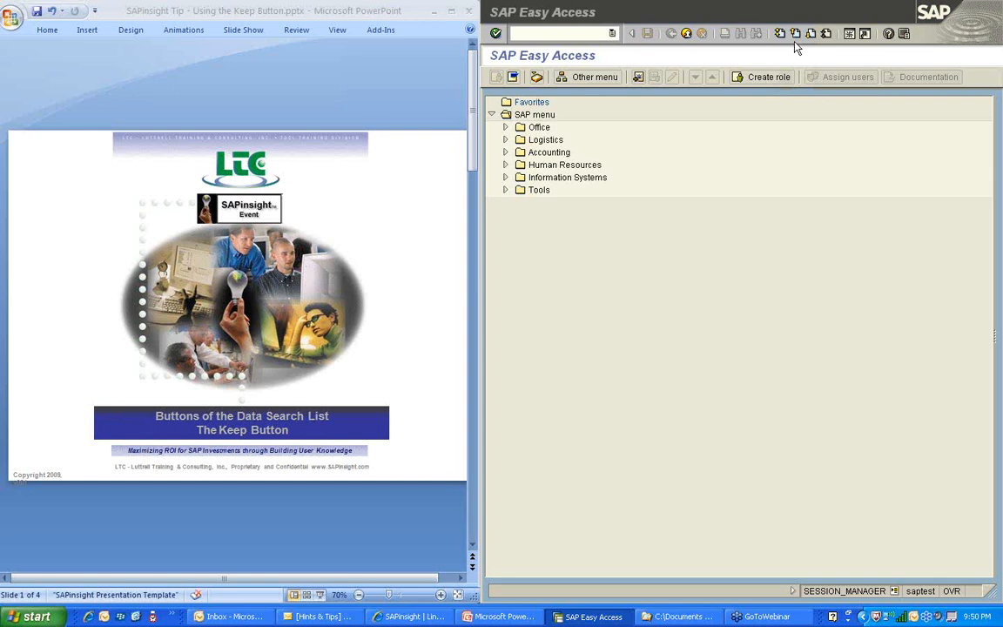
pyautogui.moveTo(782, 68)
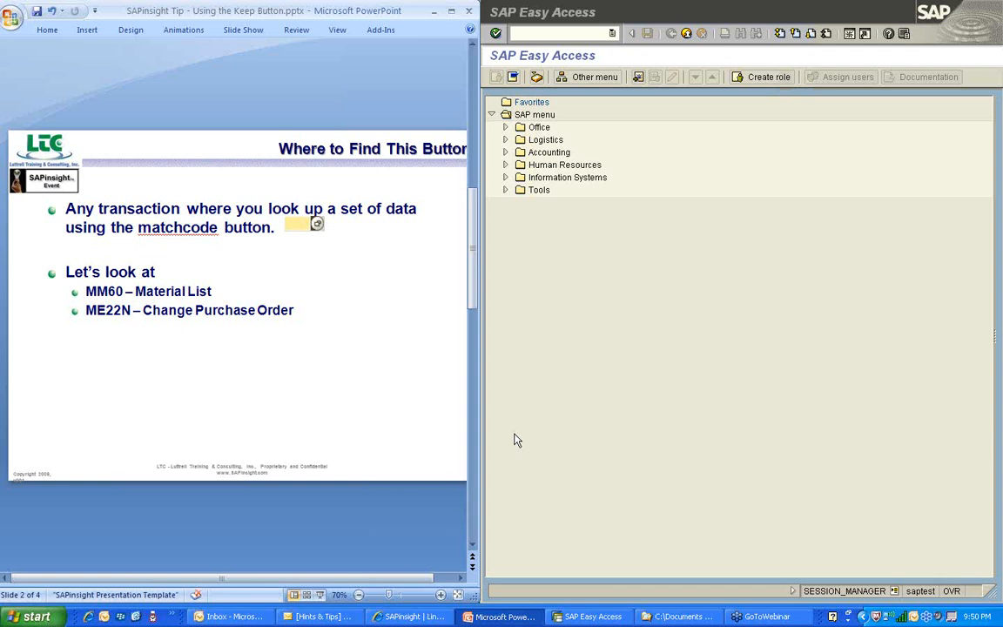
pyautogui.moveTo(571, 449)
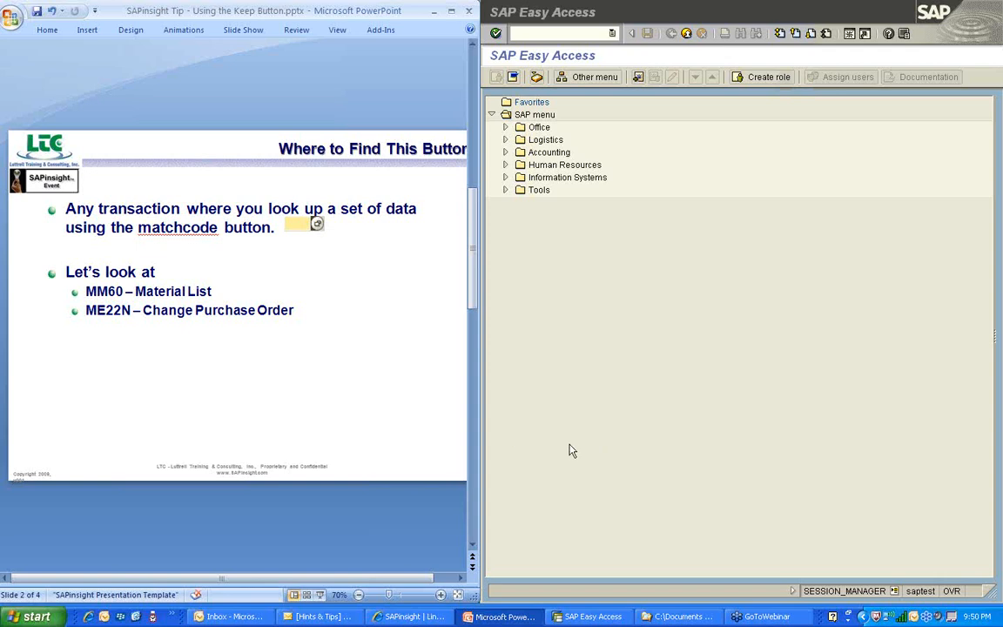
pyautogui.moveTo(623, 295)
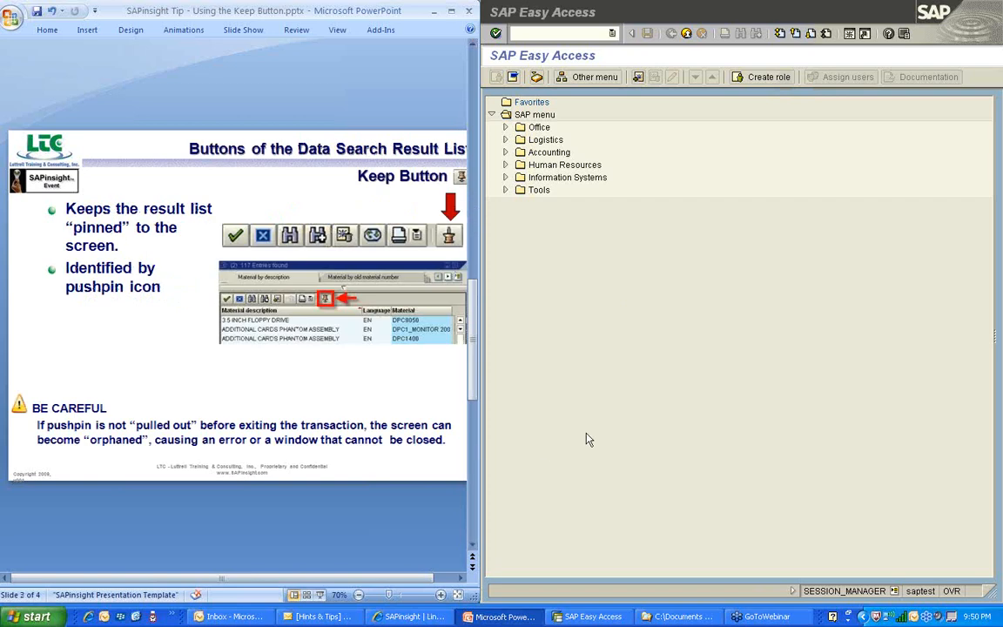
pyautogui.moveTo(604, 261)
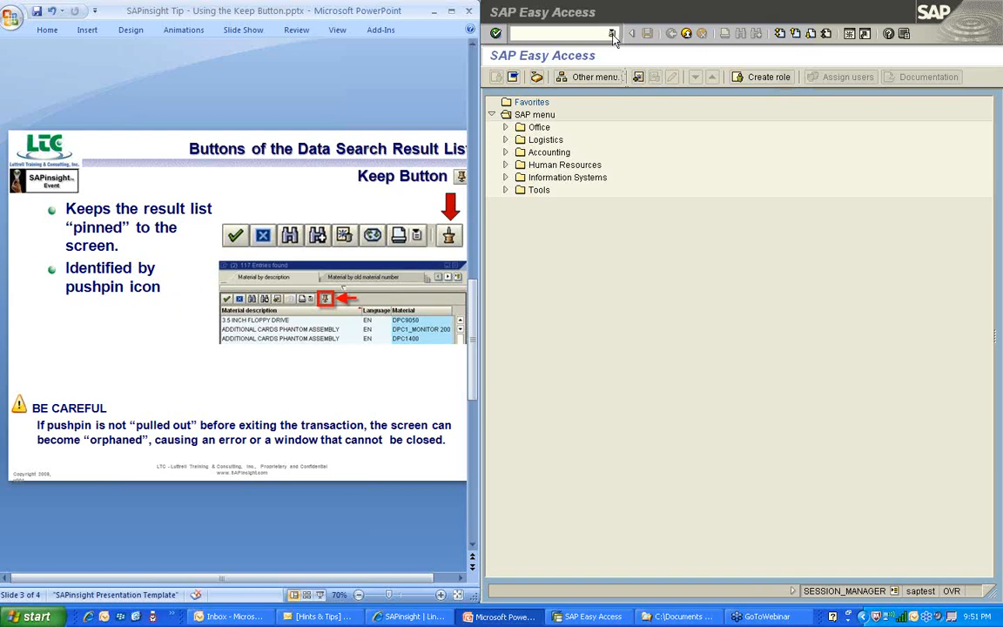
# Pick MM60 from the recent-transactions history to reach the Materials List.
pyautogui.click(613, 33)
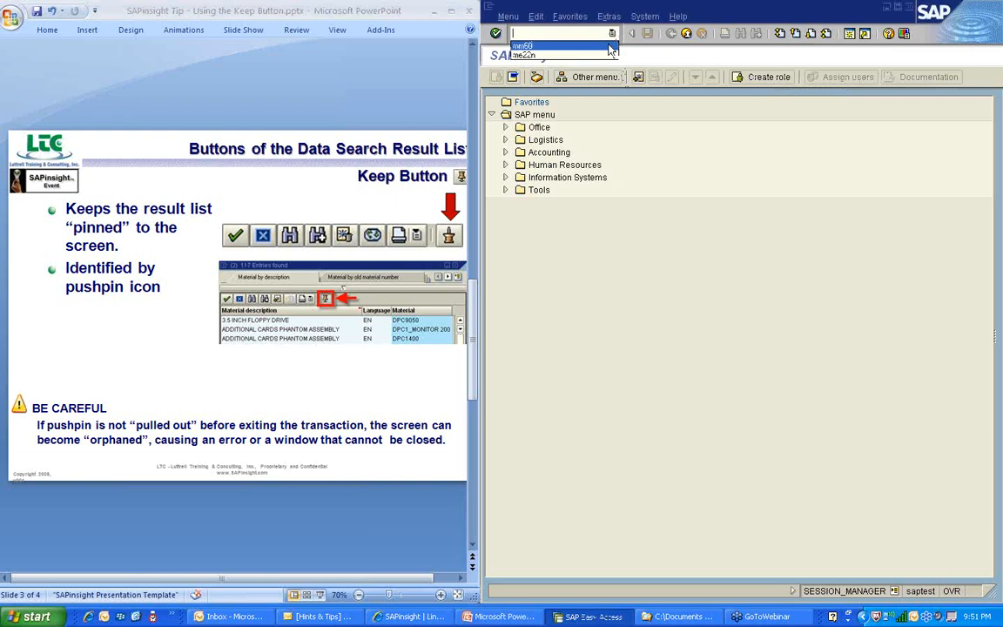
pyautogui.click(522, 45)
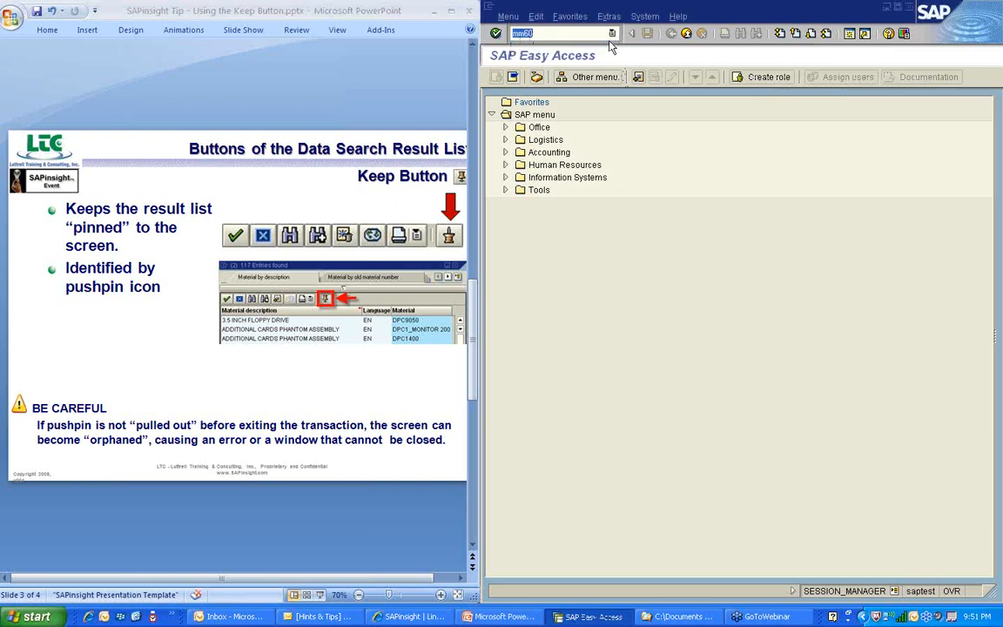
pyautogui.moveTo(618, 54)
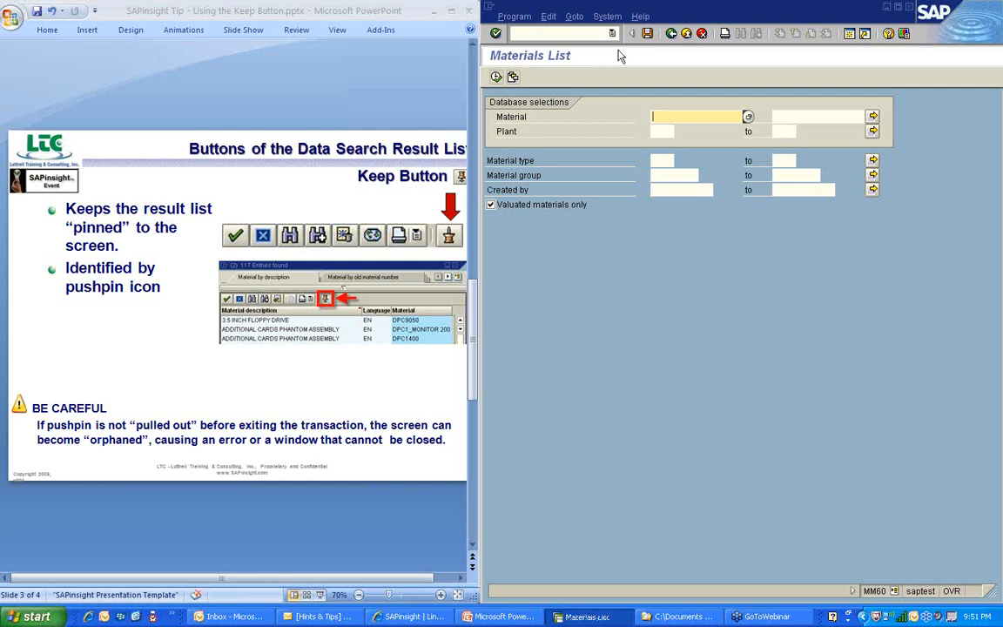
pyautogui.moveTo(616, 68)
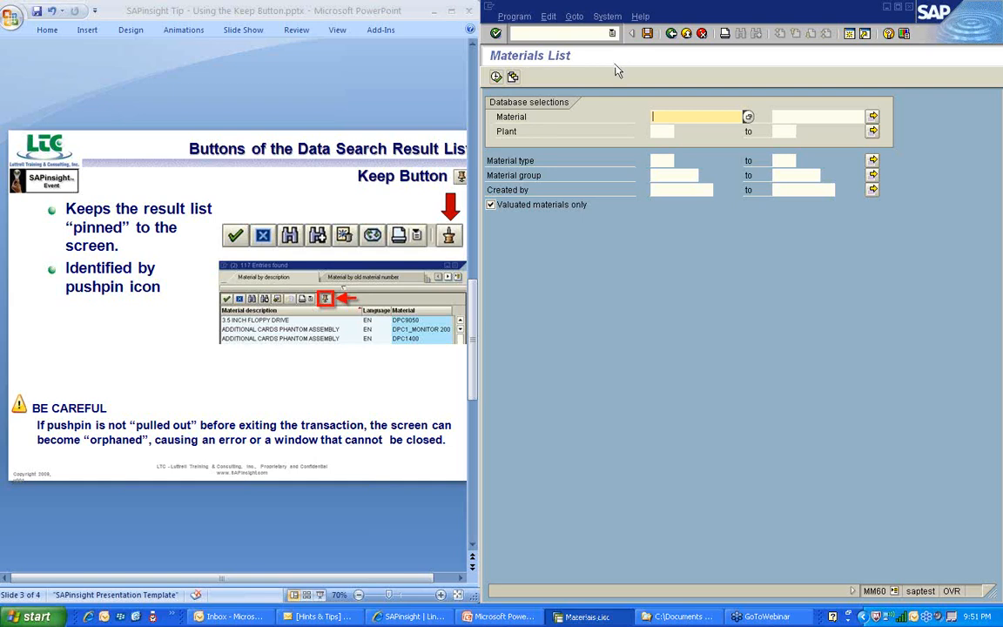
pyautogui.moveTo(675, 204)
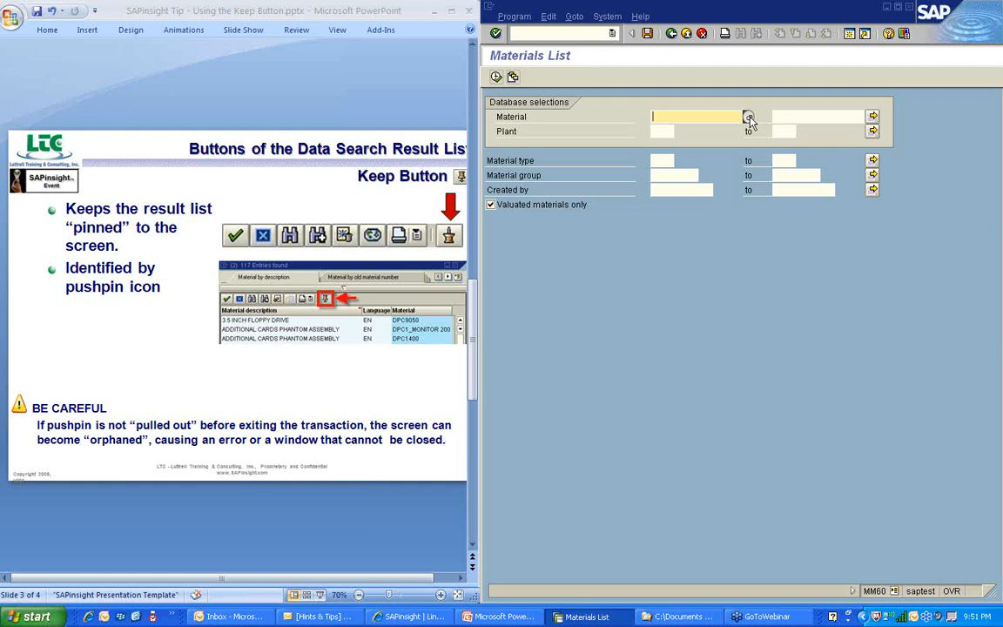
# In the Material match-code dialog, change Maximum no. of hits from 500 to 100.
pyautogui.click(749, 116)
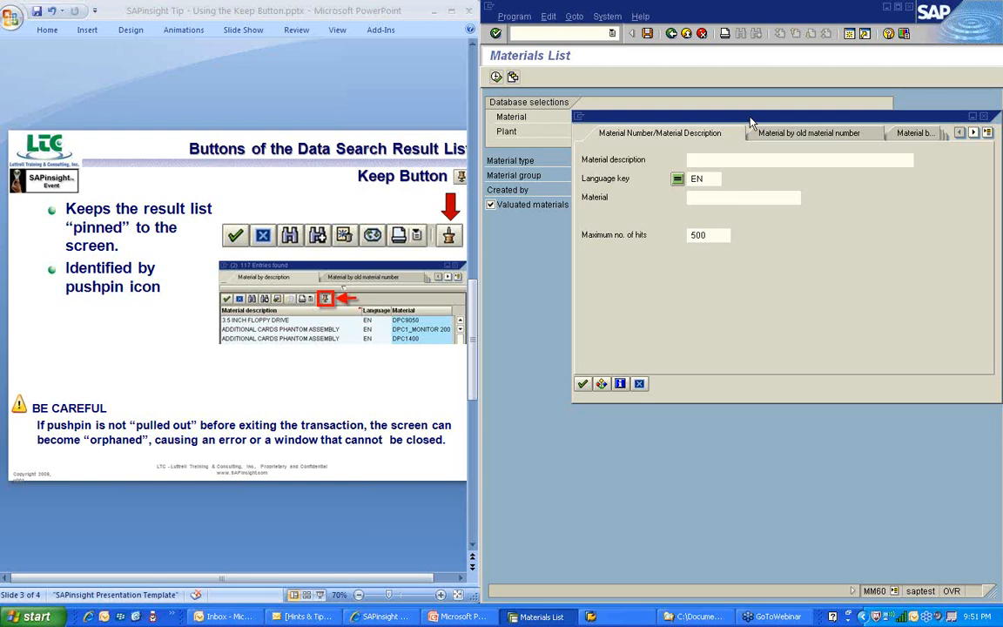
pyautogui.click(797, 160)
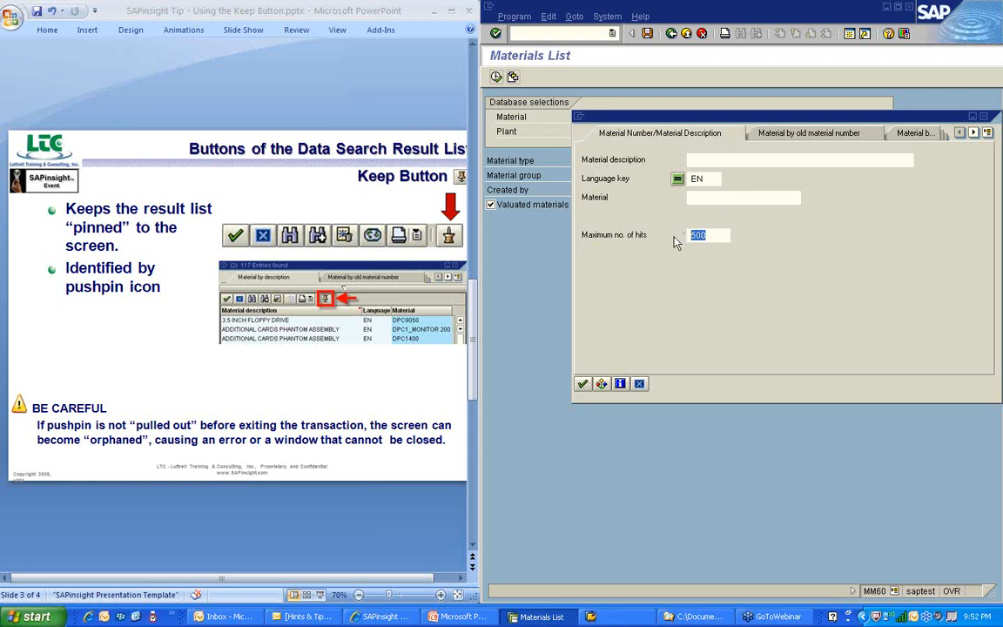
pyautogui.write('100')
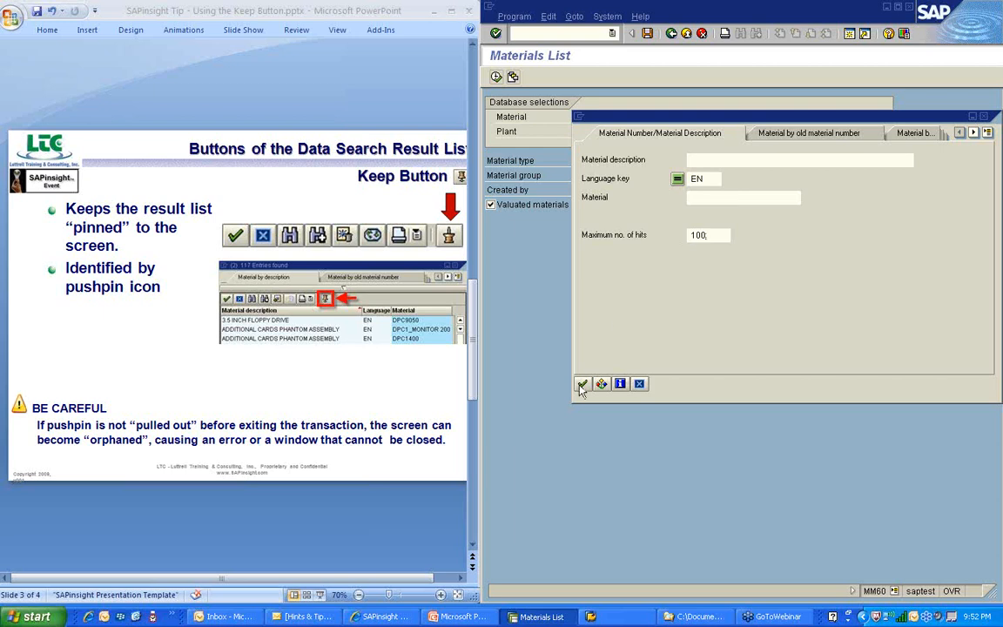
pyautogui.moveTo(582, 383)
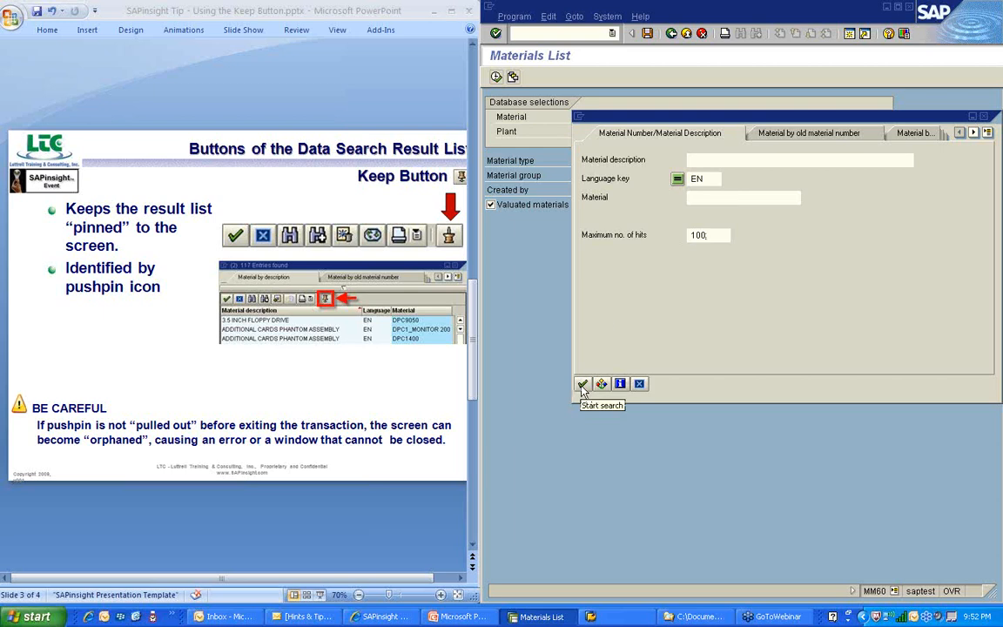
# Run the material search to get the hit list of over 100 matching materials.
pyautogui.click(582, 383)
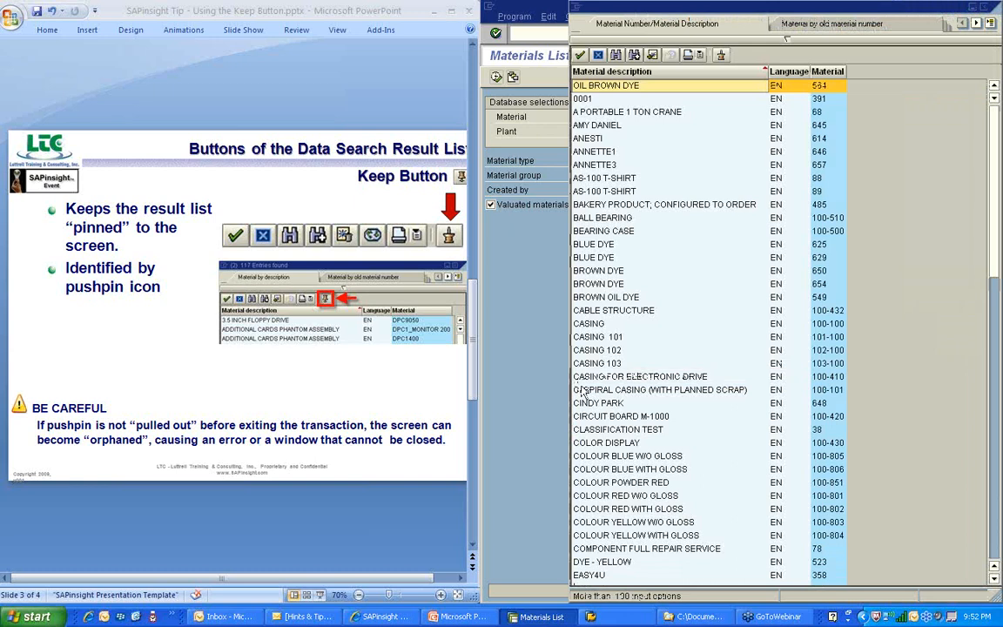
pyautogui.moveTo(641, 129)
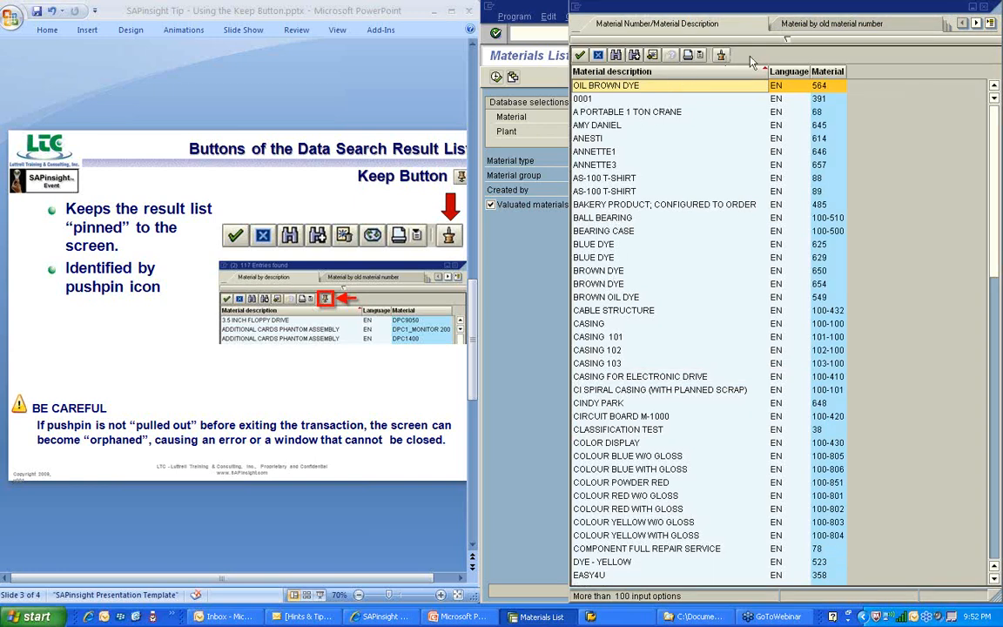
pyautogui.moveTo(750, 62)
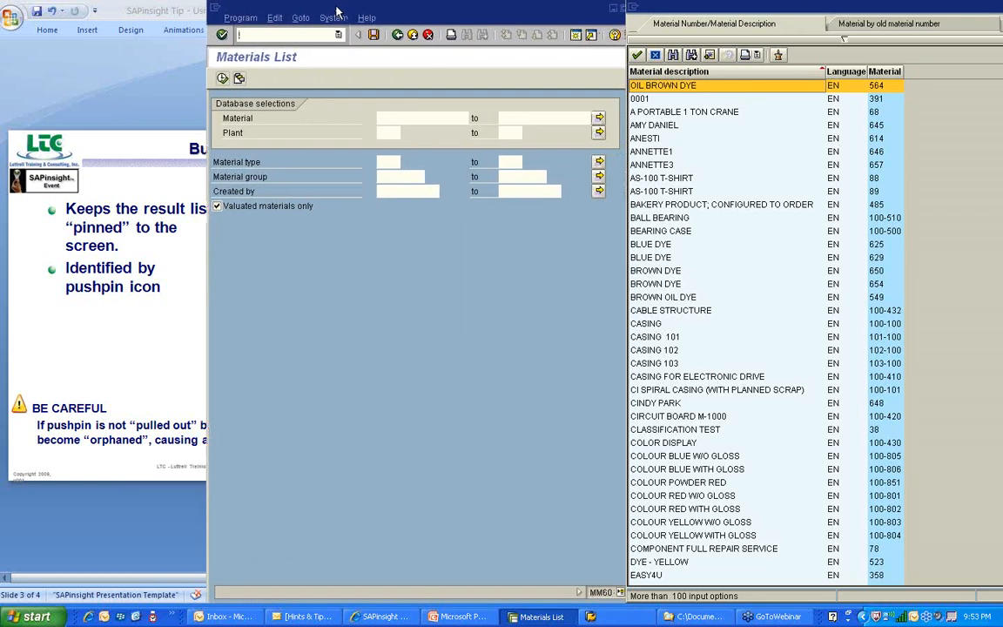
pyautogui.moveTo(369, 95)
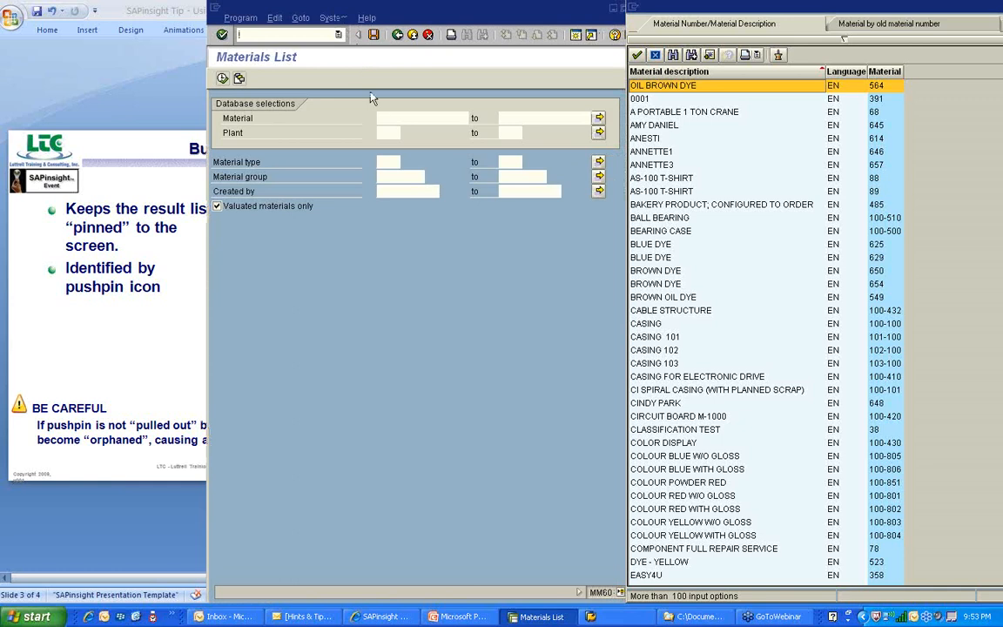
pyautogui.moveTo(383, 118)
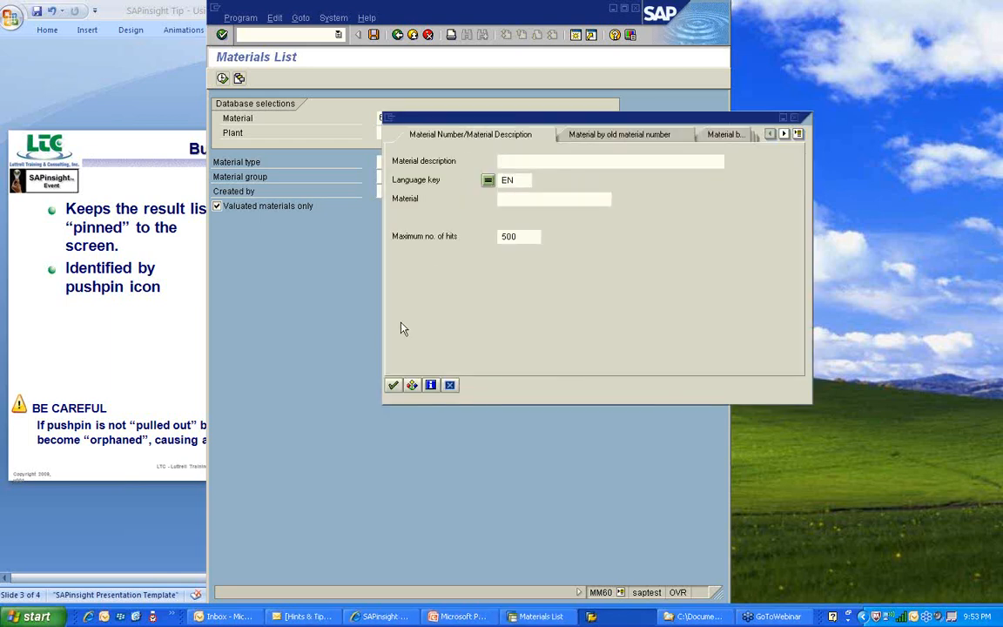
# With Material 40-110F kept, reopen the match-code dialog at its default 500 hits and start the search.
pyautogui.click(394, 385)
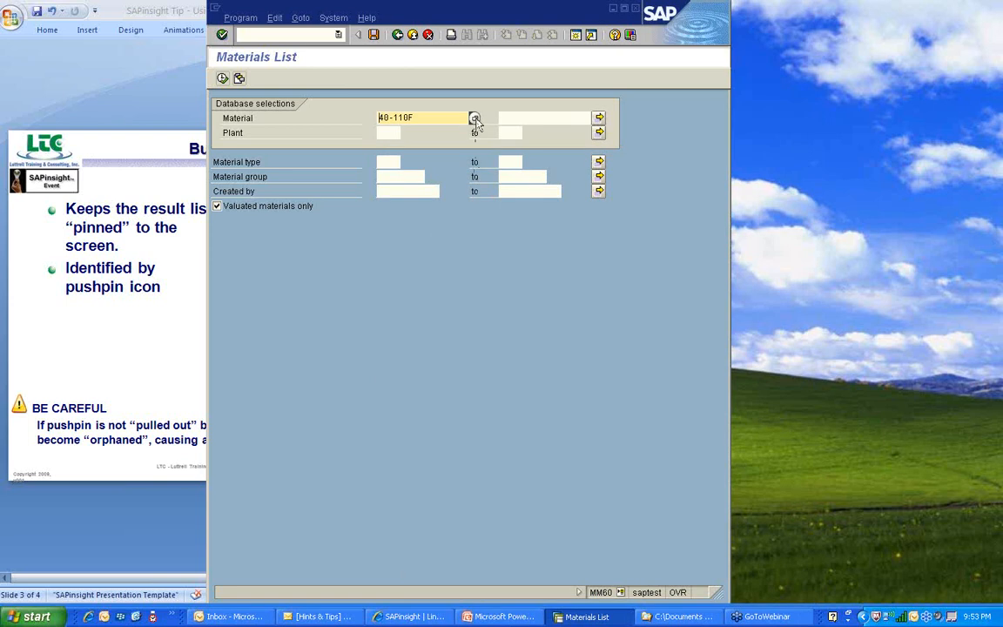
pyautogui.click(475, 119)
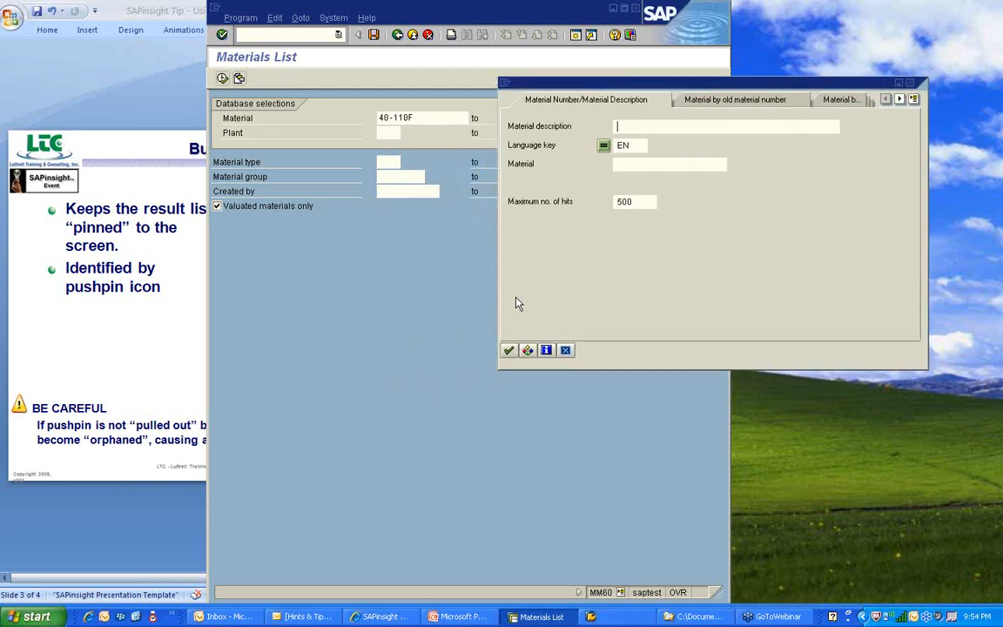
pyautogui.click(509, 348)
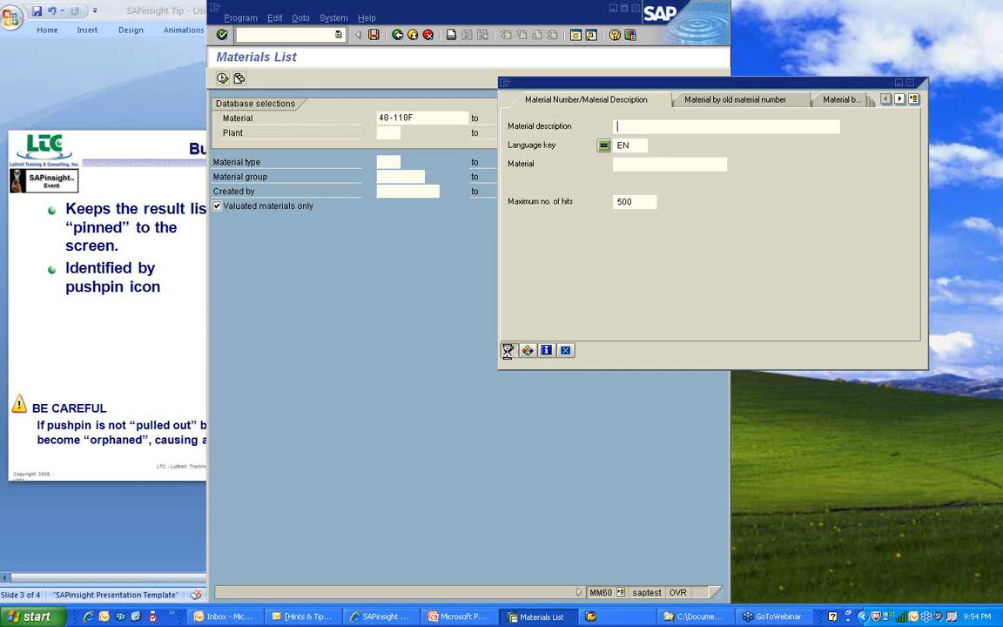
# List the 500-hit results and copy material 40-111F from the pinned list into the Material field.
pyautogui.click(509, 348)
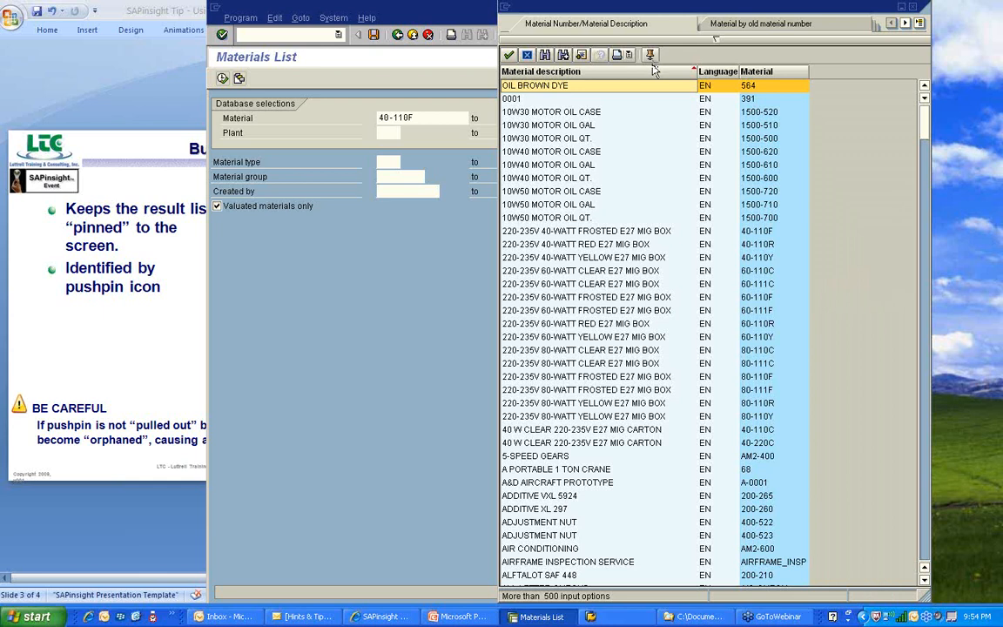
pyautogui.moveTo(557, 296)
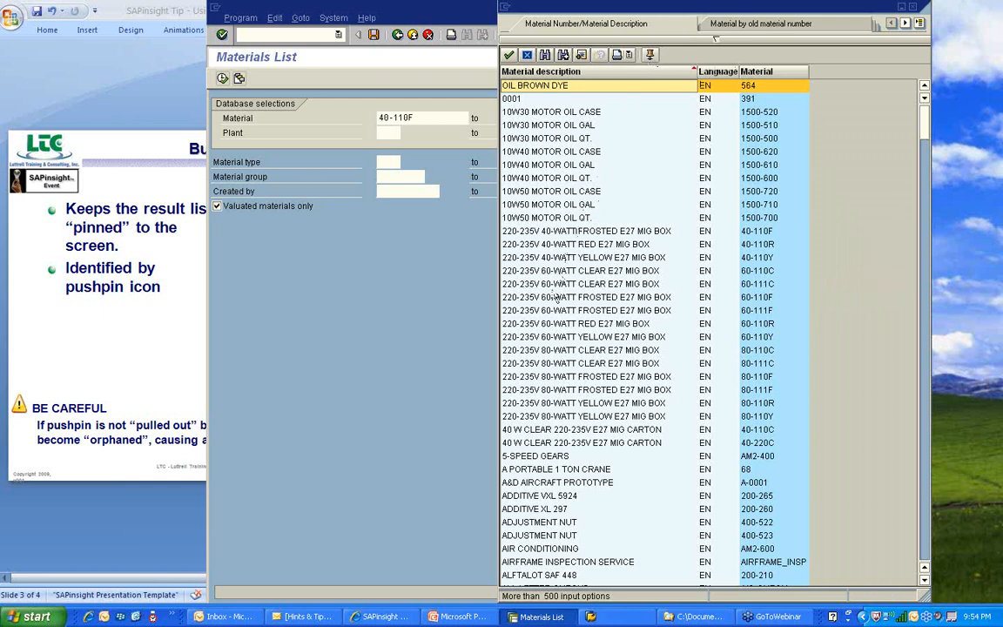
pyautogui.moveTo(547, 316)
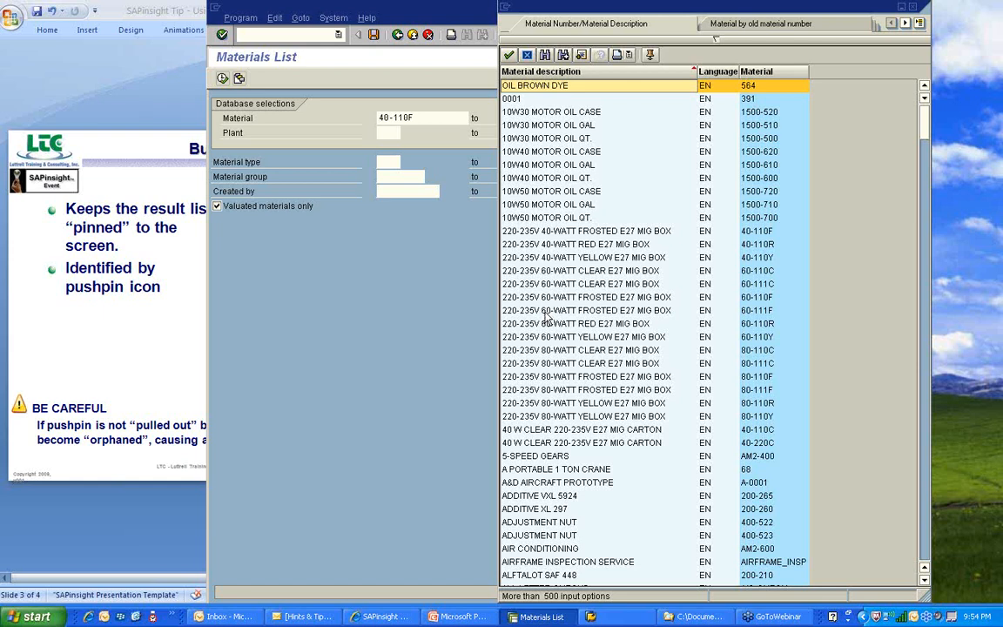
pyautogui.click(588, 309)
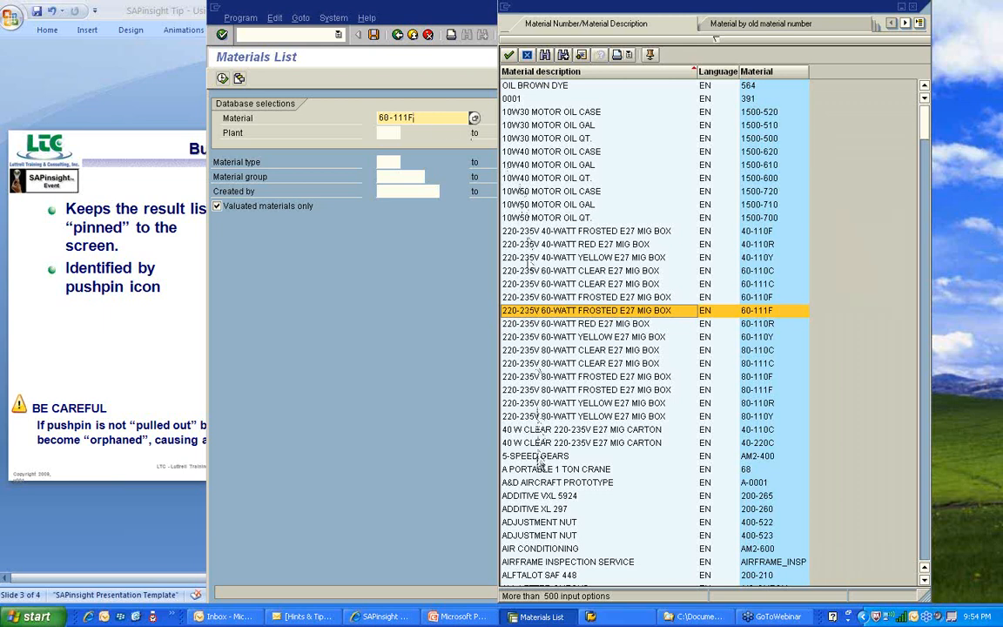
pyautogui.moveTo(413, 118)
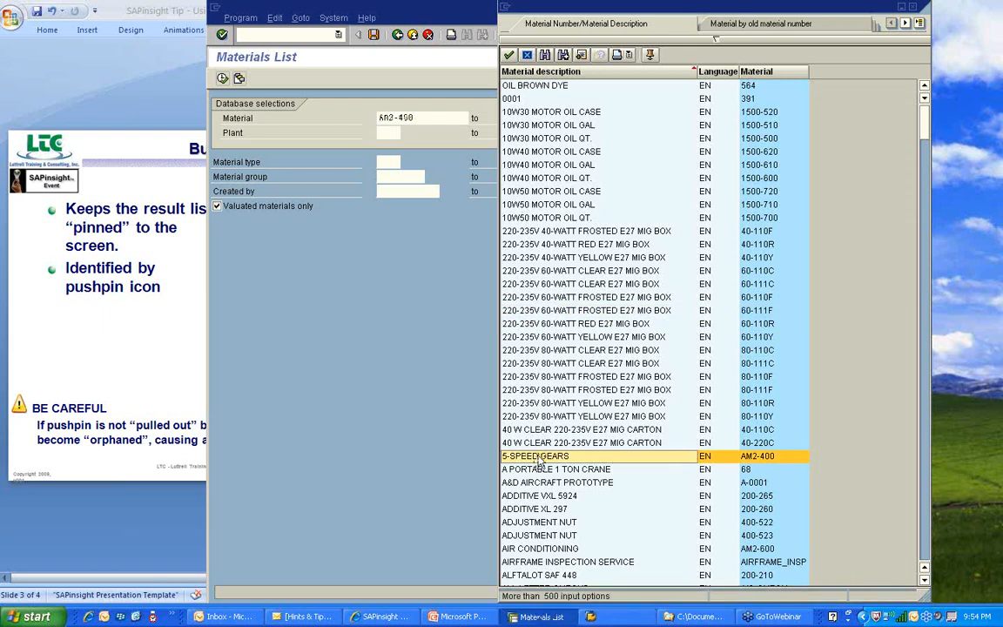
pyautogui.moveTo(697, 293)
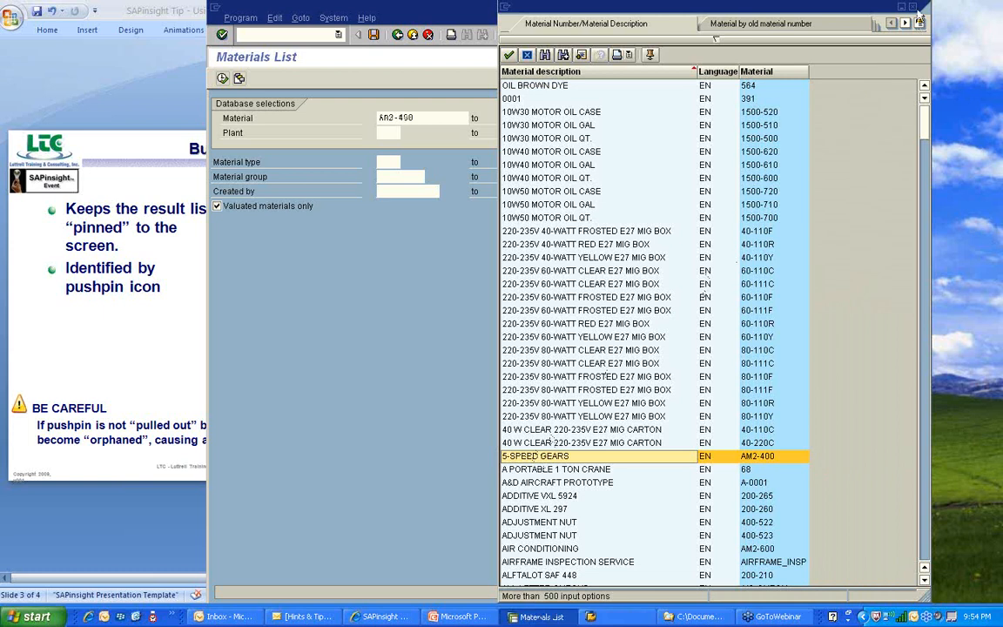
pyautogui.moveTo(780, 43)
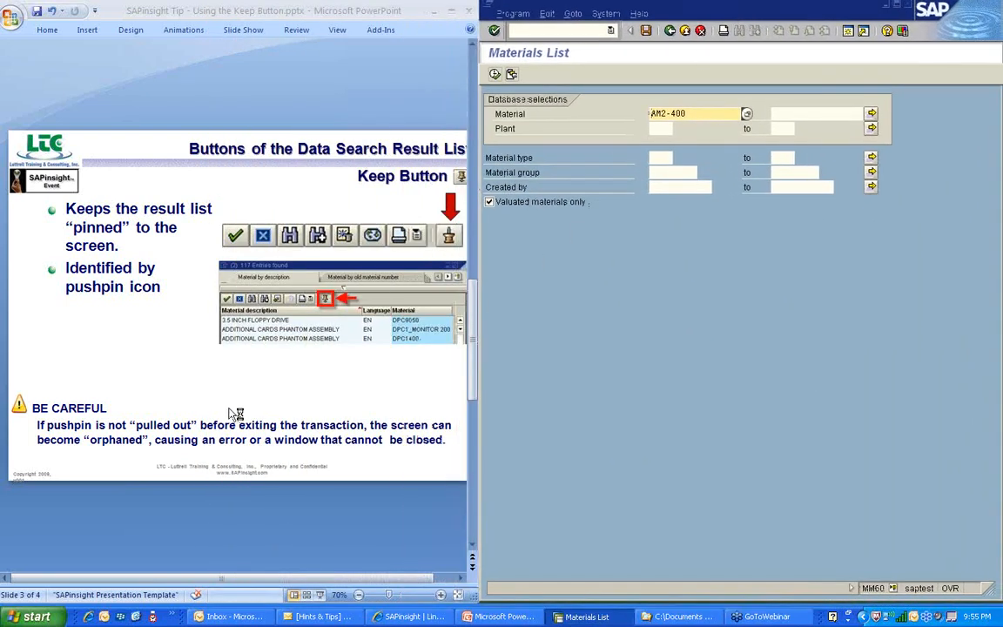
pyautogui.moveTo(230, 411)
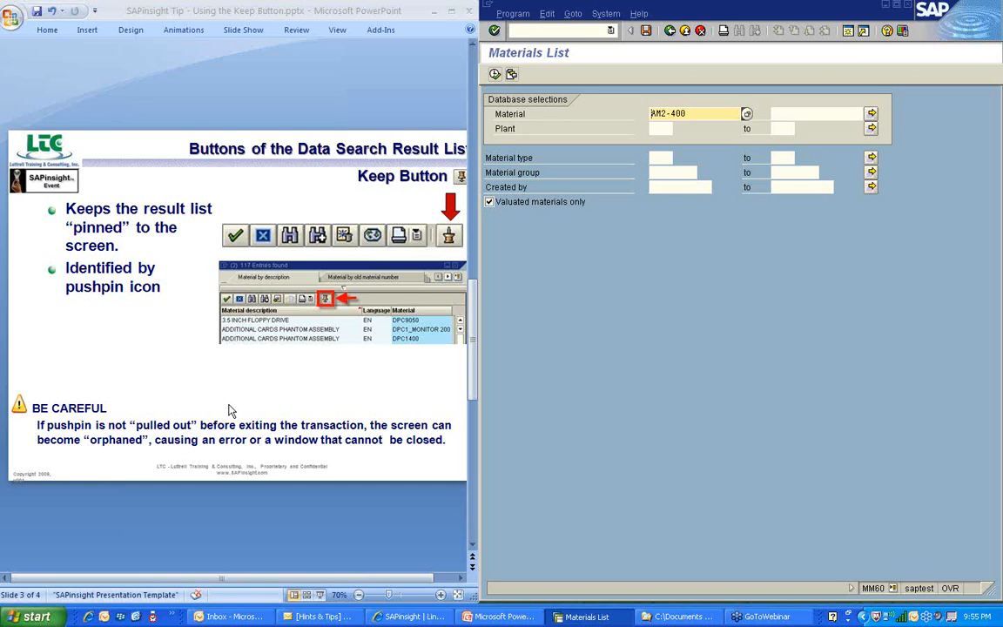
pyautogui.moveTo(366, 448)
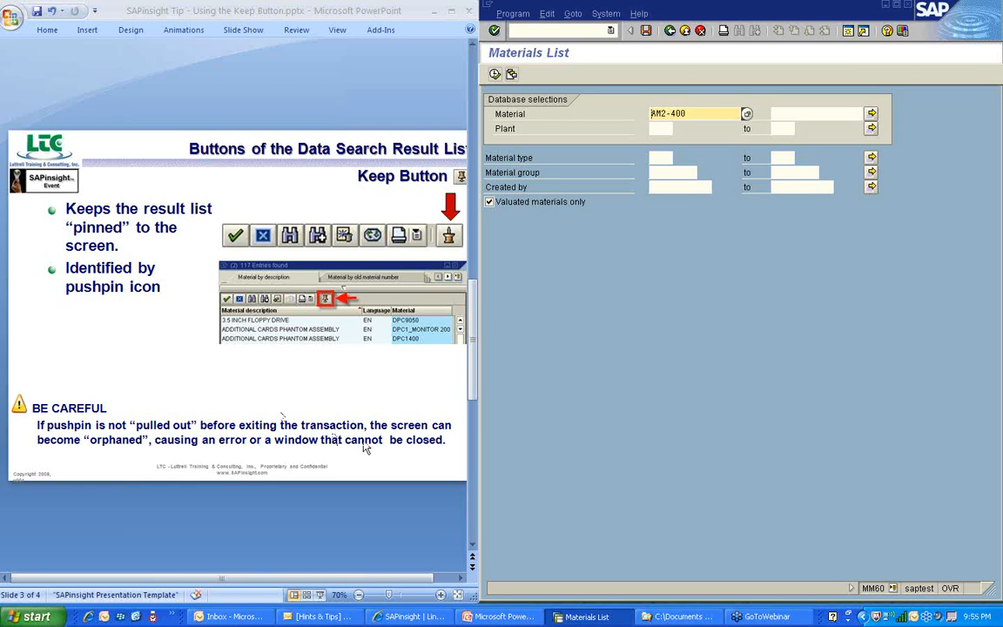
pyautogui.moveTo(647, 60)
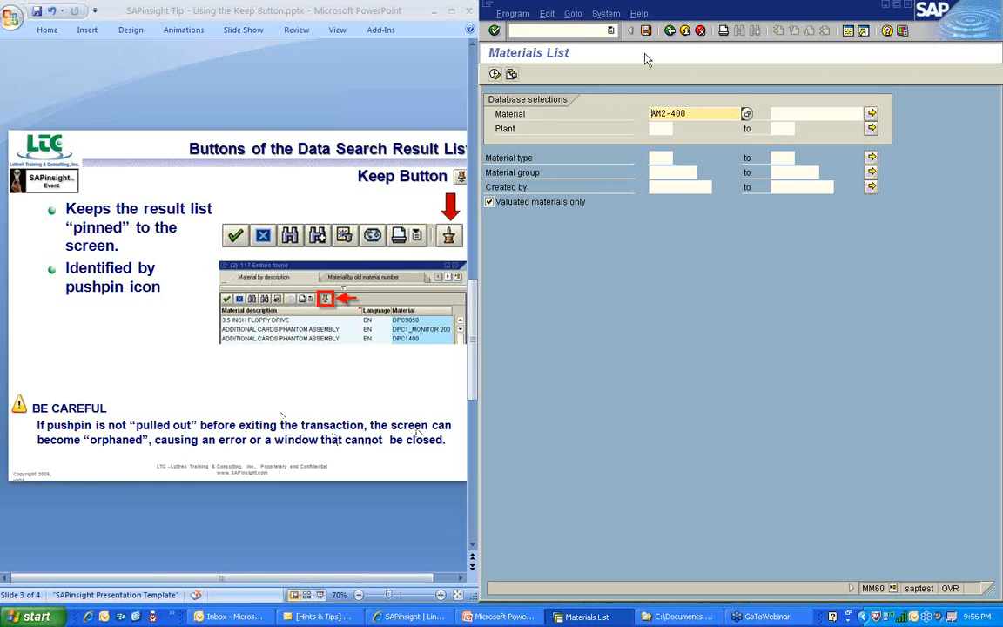
pyautogui.click(686, 31)
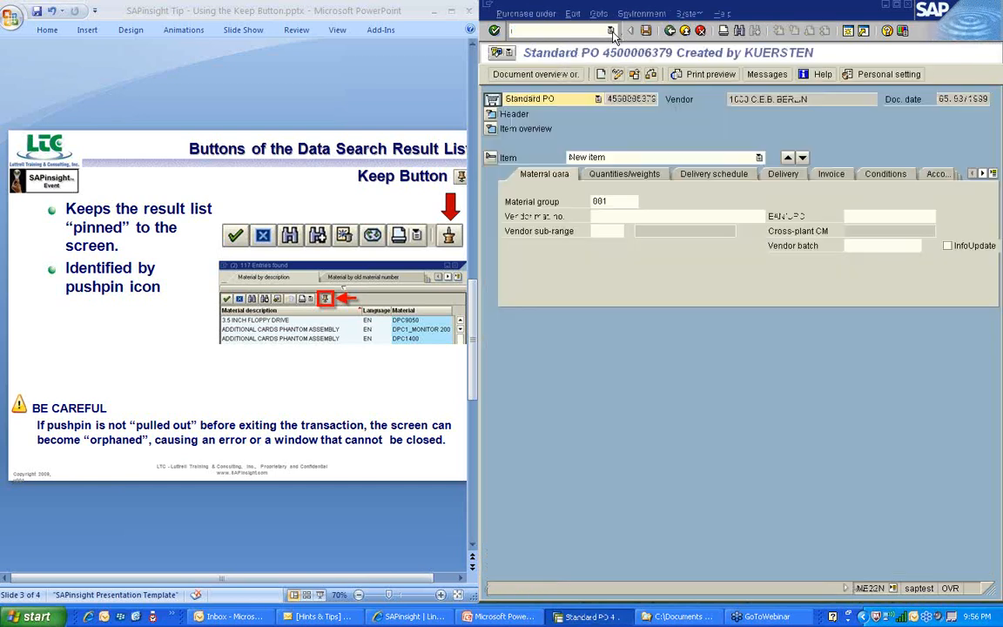
pyautogui.moveTo(624, 355)
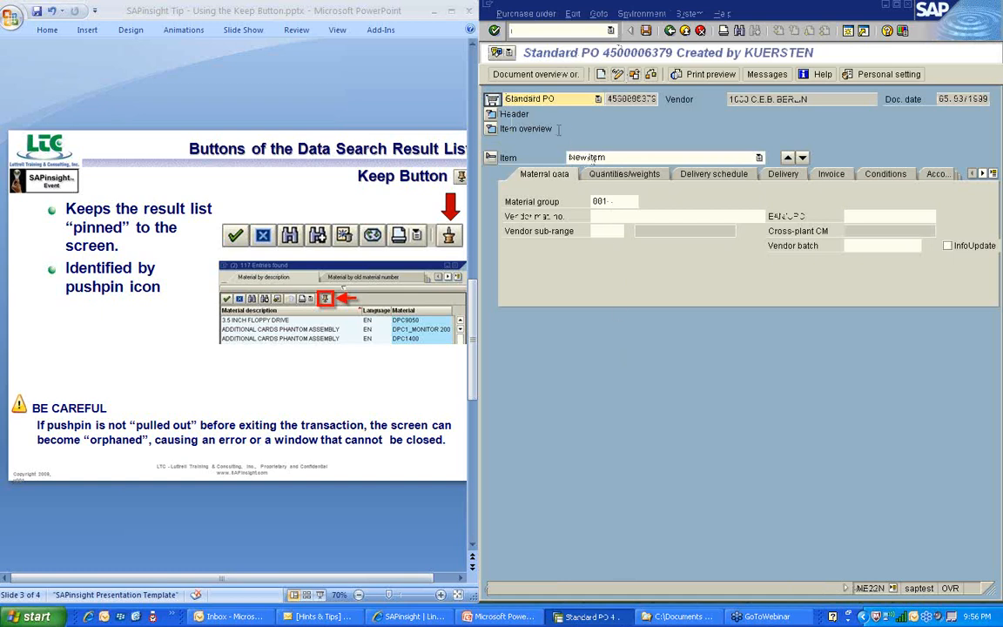
pyautogui.moveTo(491, 135)
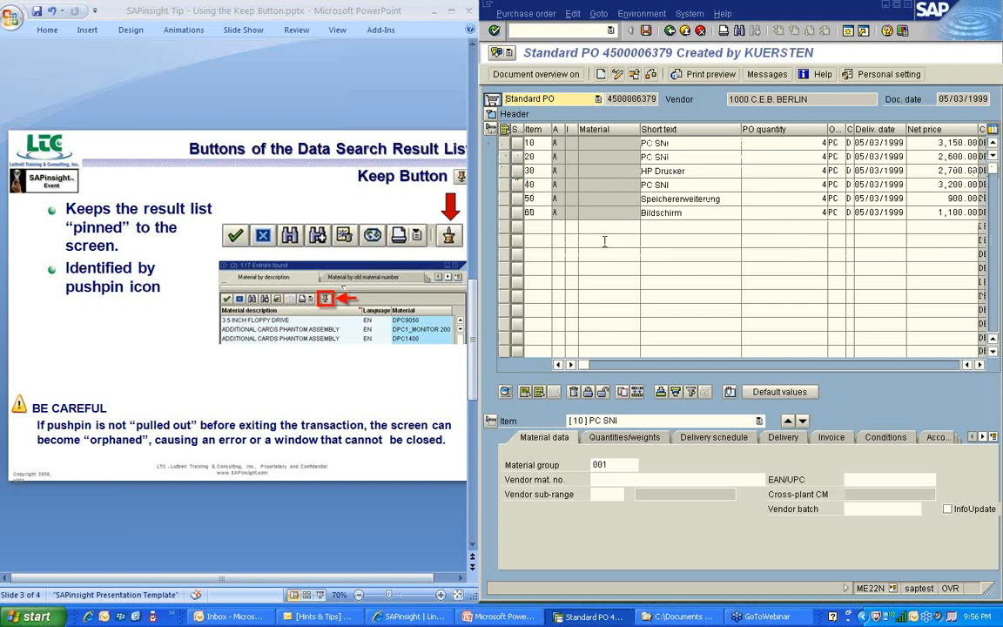
# On the first empty item line, search materials via F4 and pick 40-110F.
pyautogui.click(604, 226)
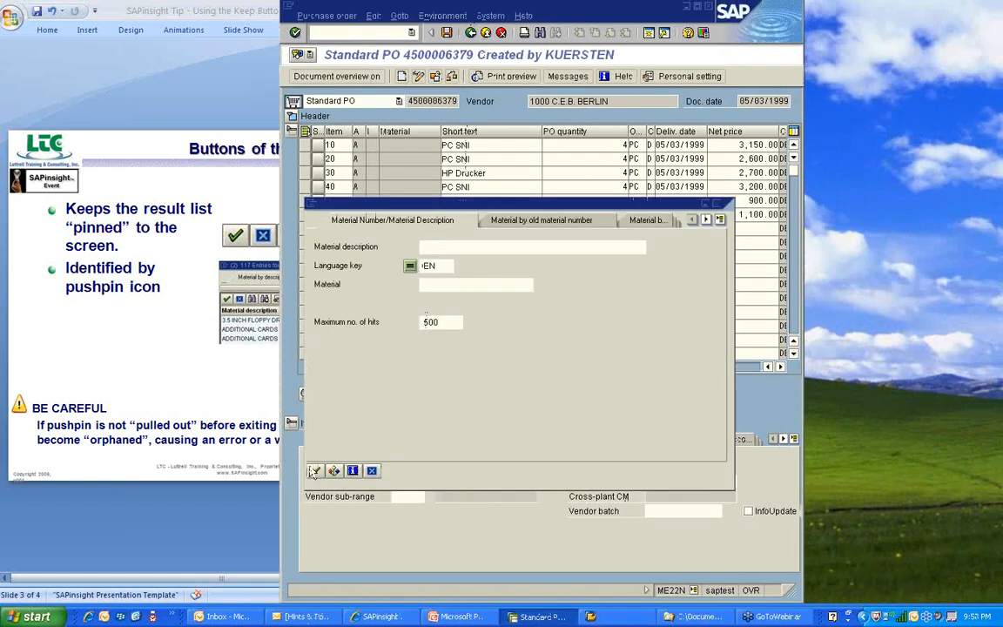
pyautogui.moveTo(315, 470)
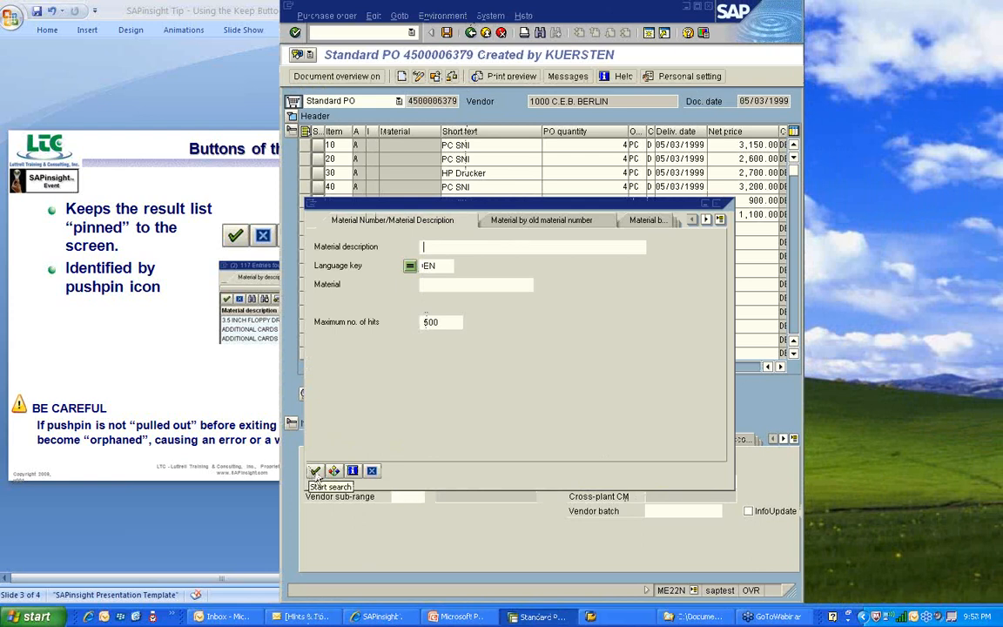
pyautogui.click(313, 470)
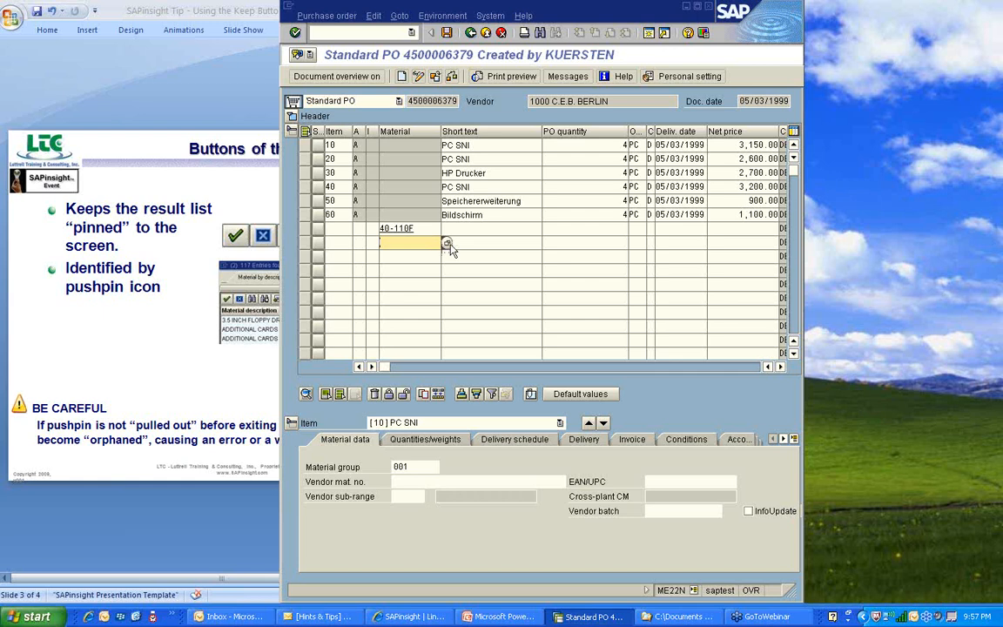
# From the pinned F4 hit list, fill further item lines with 1500-520, AM2-400 and 68.
pyautogui.click(447, 244)
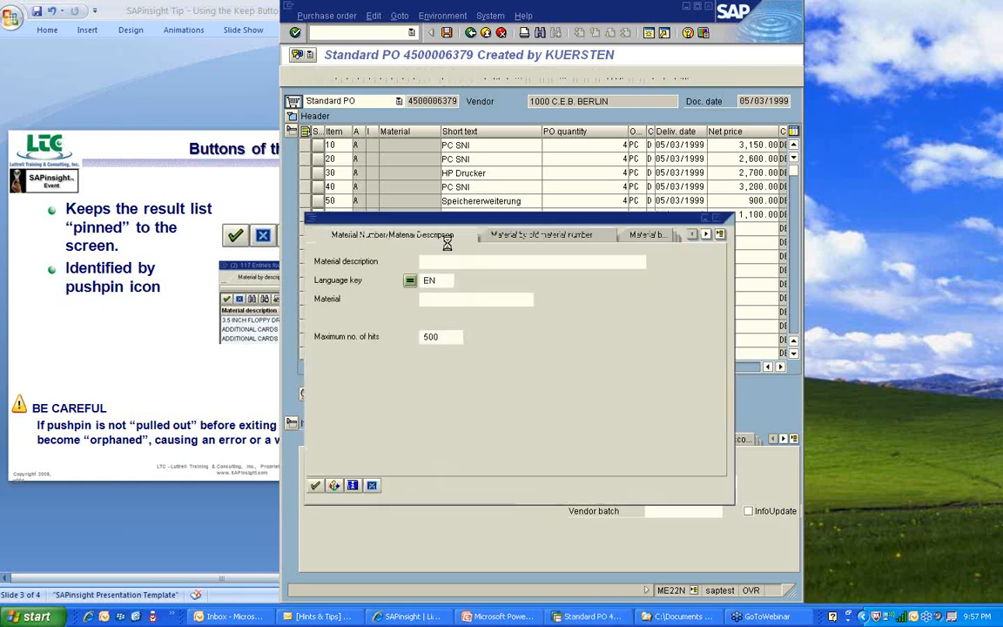
pyautogui.click(313, 484)
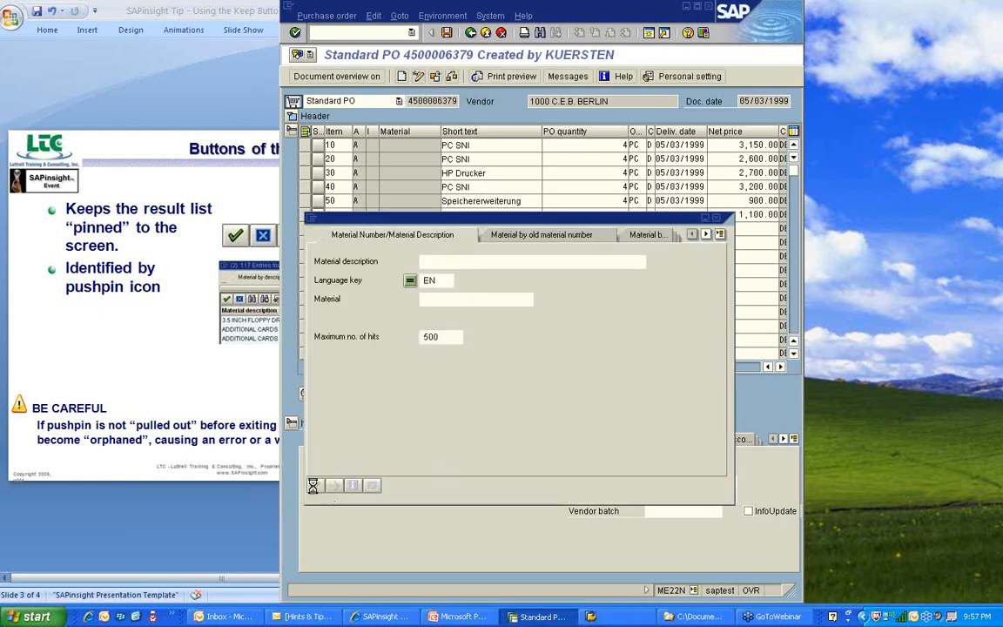
pyautogui.click(313, 484)
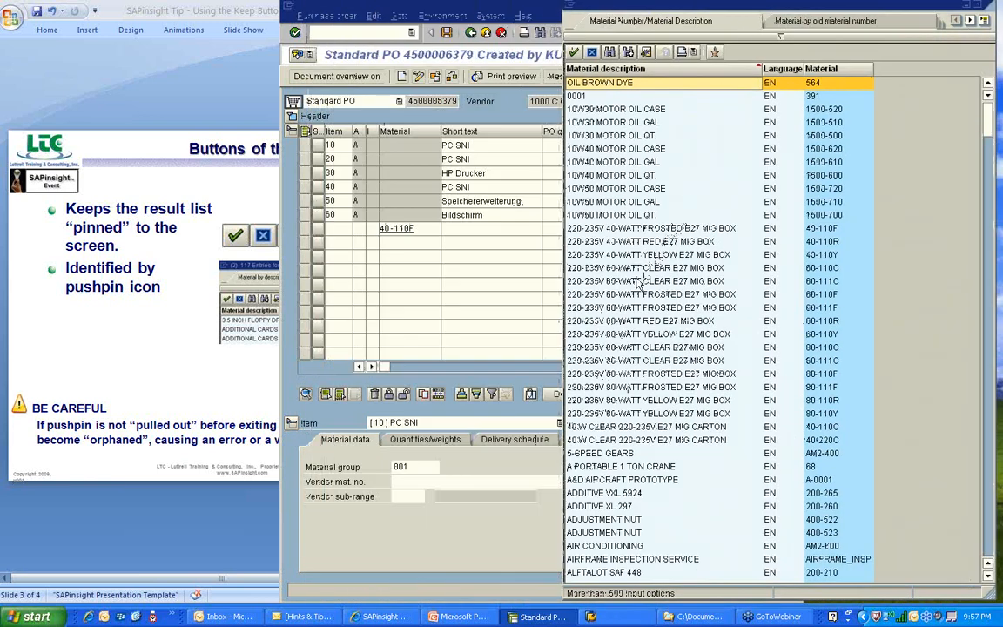
pyautogui.moveTo(706, 86)
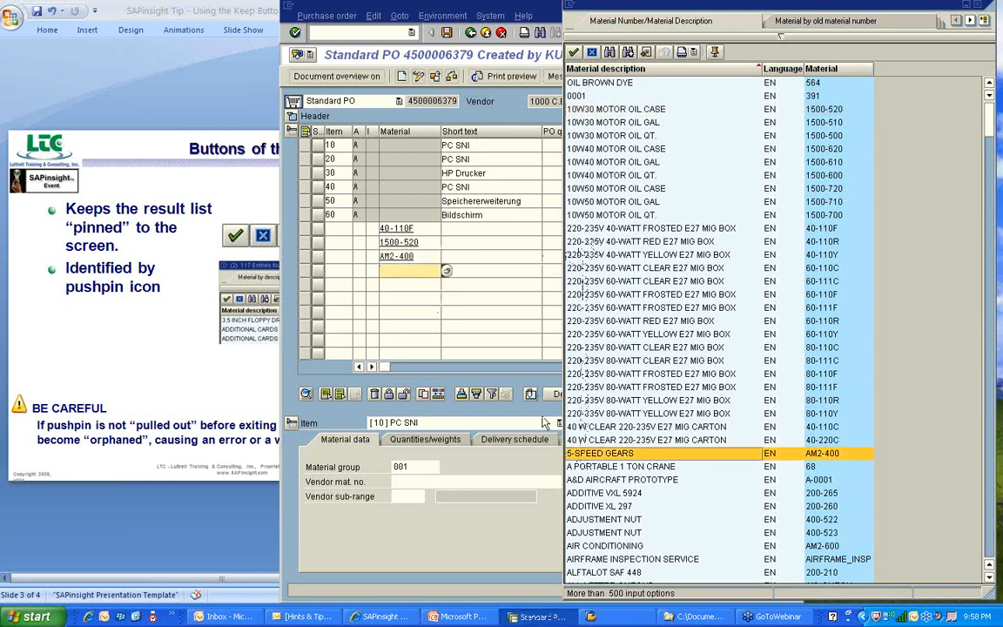
pyautogui.click(620, 466)
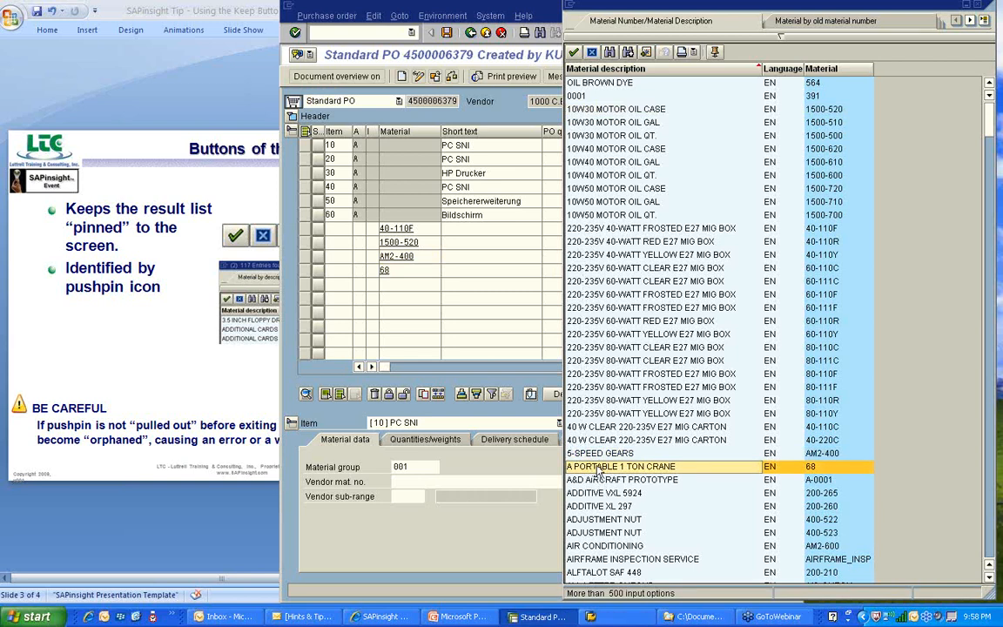
pyautogui.moveTo(715, 52)
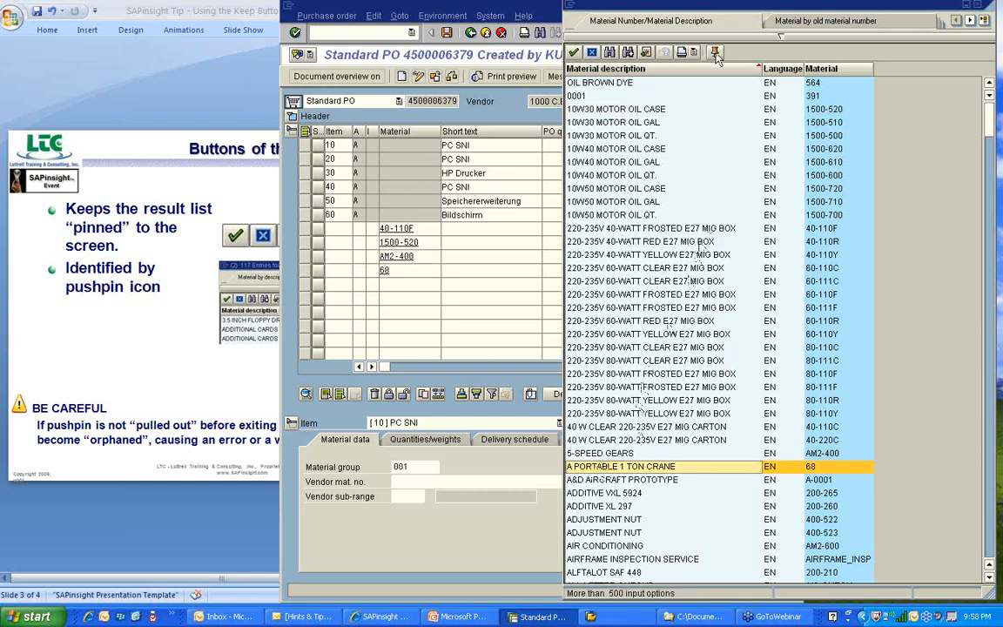
pyautogui.moveTo(714, 99)
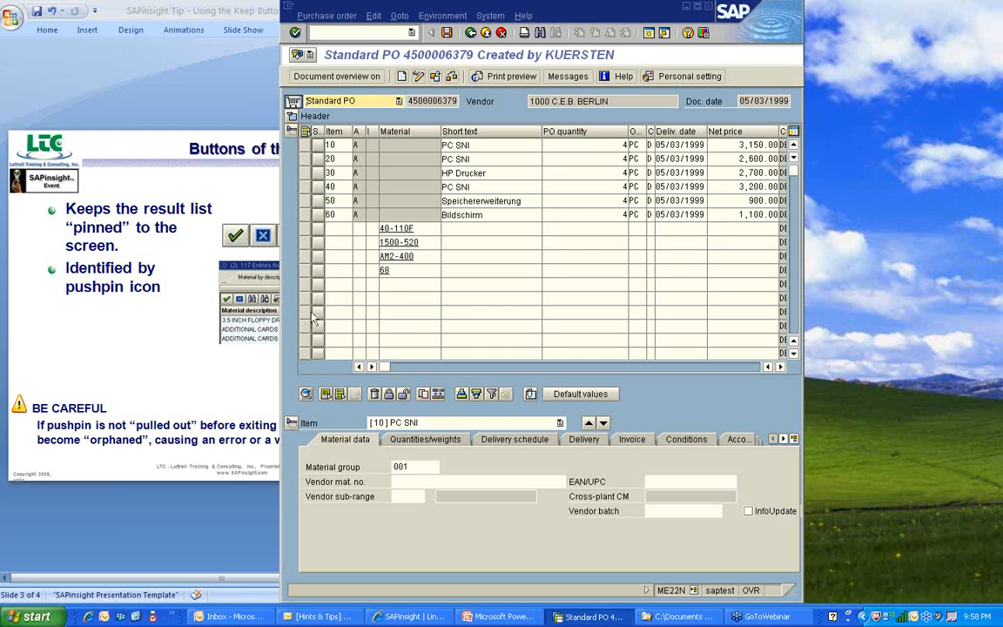
# Bring the PowerPoint presentation back to the front at the Share A Tip slide.
pyautogui.click(500, 617)
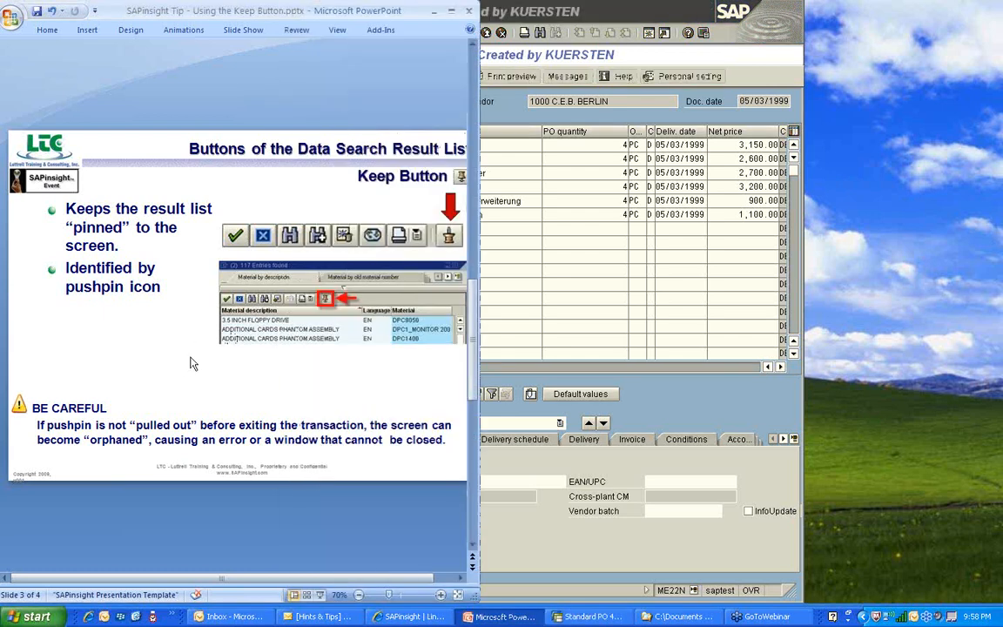
pyautogui.moveTo(467, 503)
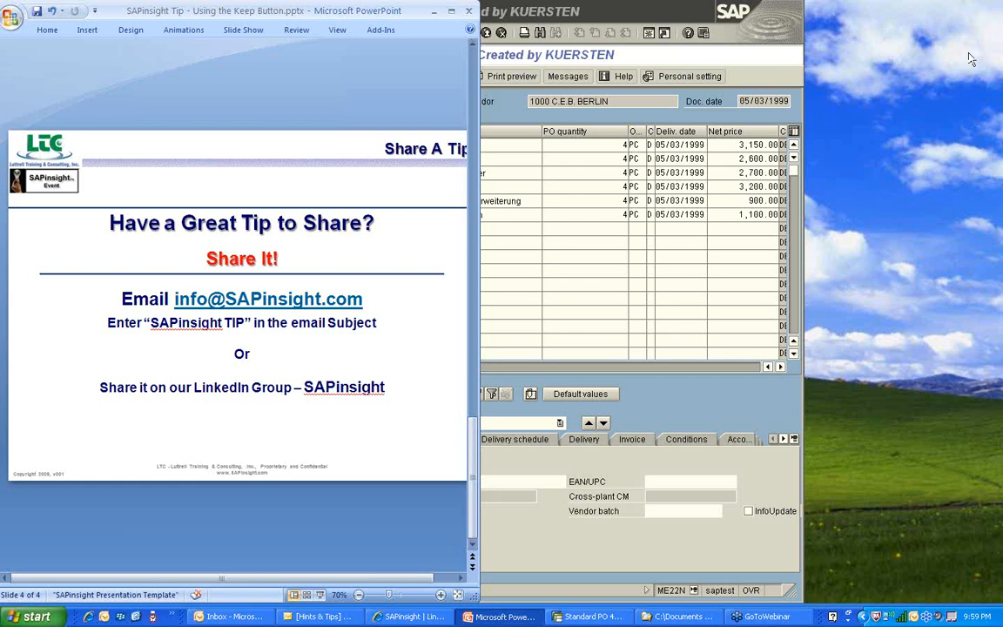
pyautogui.moveTo(832, 10)
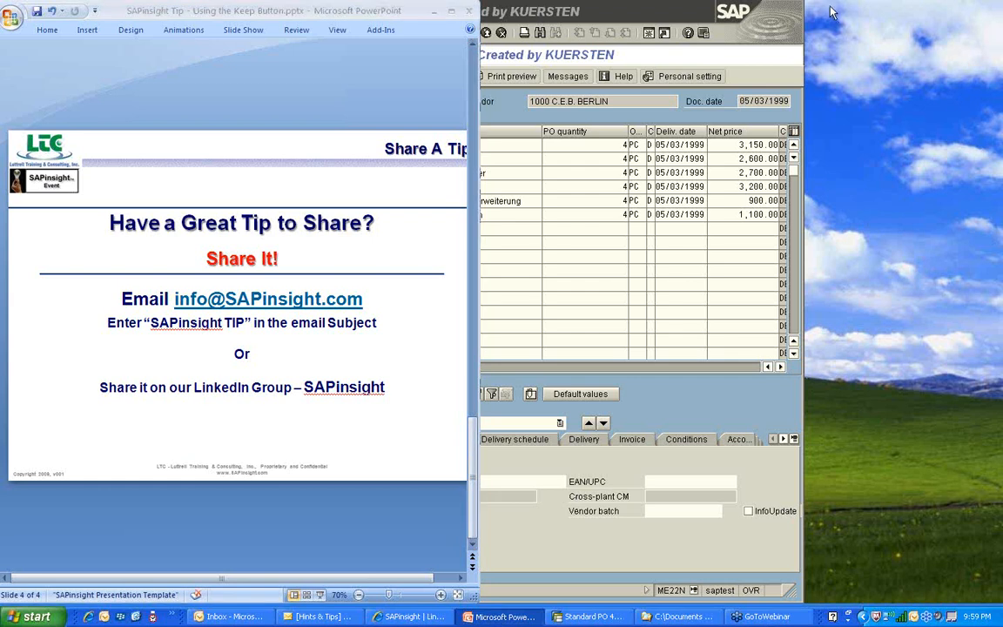